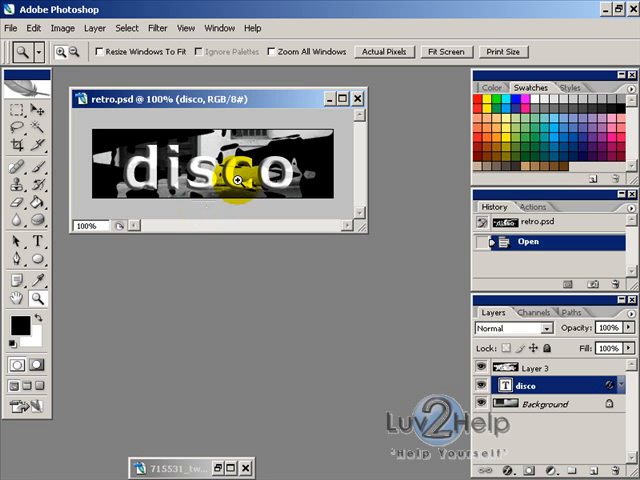
{"action": "mouse_move", "coordinate": [332, 96]}
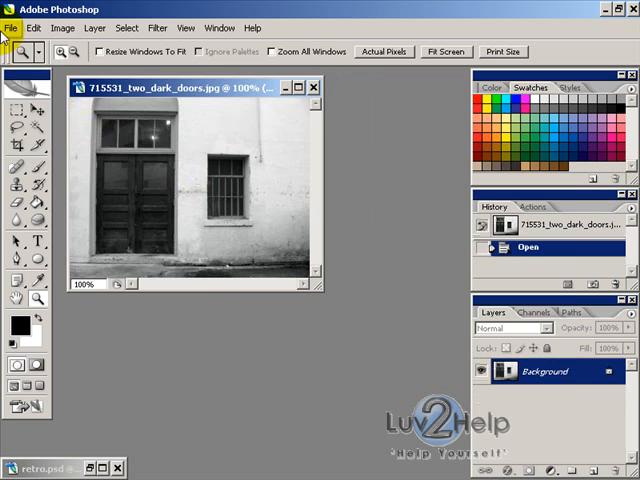
Create a new 600 by 600 pixel grayscale document with a transparent background.
{"action": "left_click", "coordinate": [16, 28]}
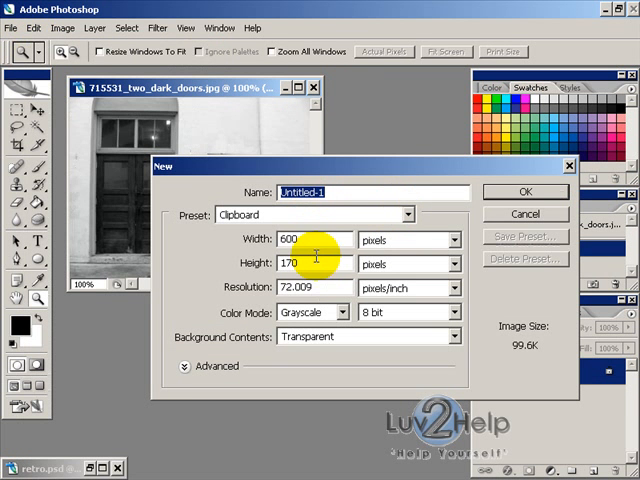
{"action": "type", "text": "600"}
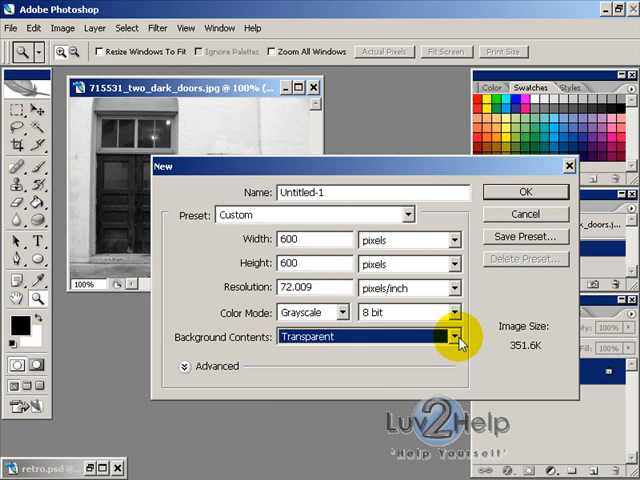
{"action": "left_click", "coordinate": [524, 192]}
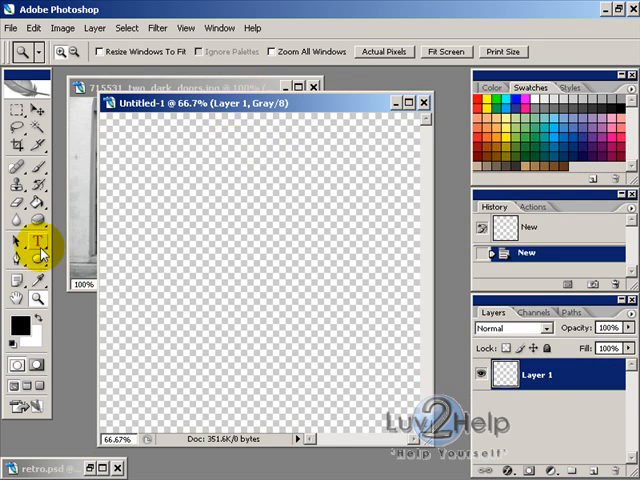
Draw scattered black filled ellipses across Layer 1 with the Ellipse Tool.
{"action": "left_click", "coordinate": [184, 210]}
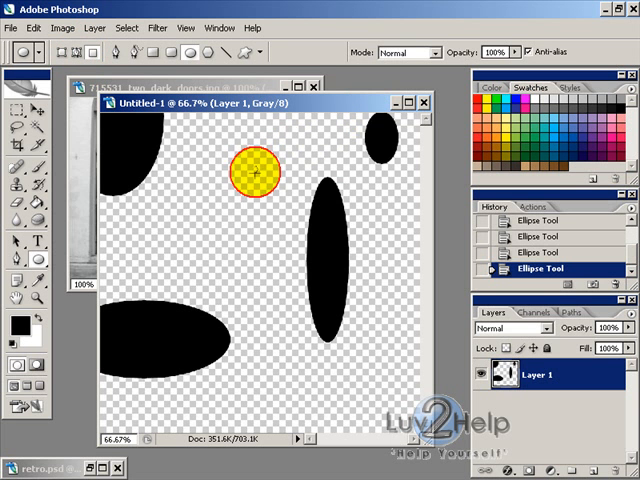
{"action": "left_click_drag", "start_coordinate": [258, 172], "coordinate": [292, 370]}
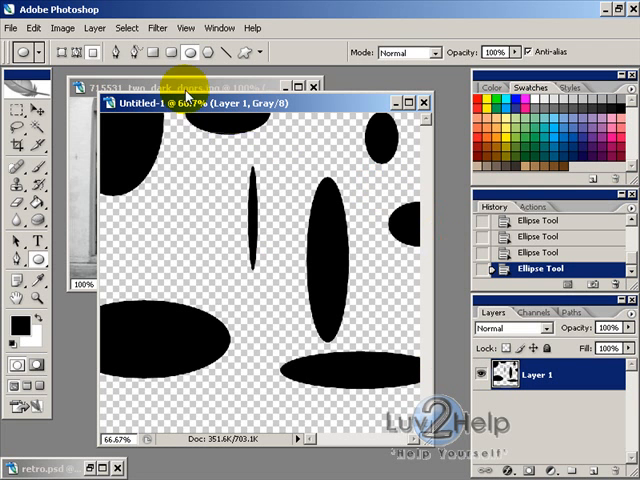
{"action": "left_click", "coordinate": [150, 28]}
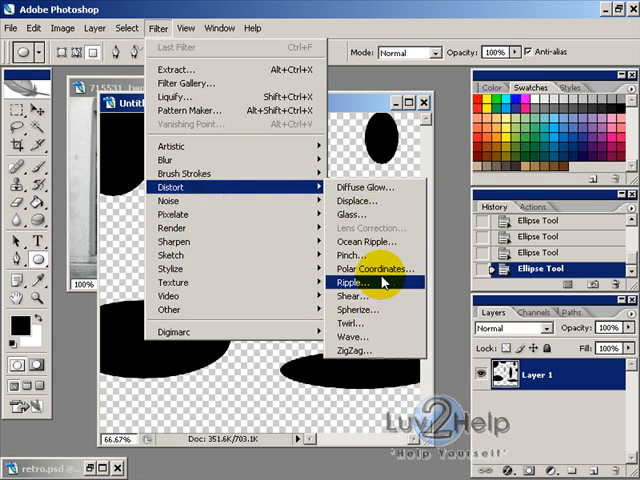
Apply a Wave distortion, raising generators to 29 and trying several random patterns.
{"action": "left_click", "coordinate": [352, 336]}
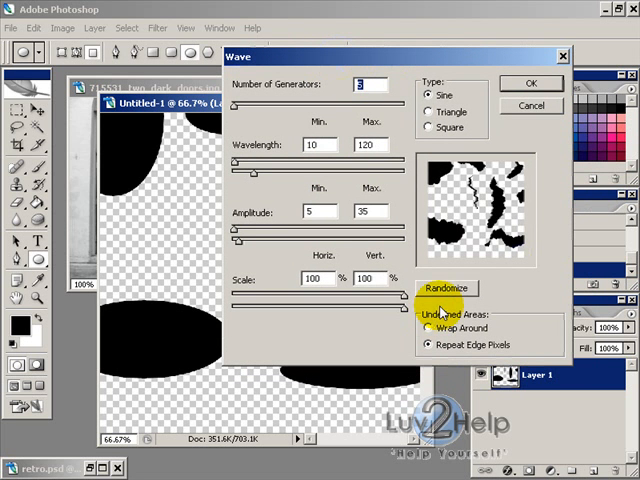
{"action": "left_click", "coordinate": [448, 288]}
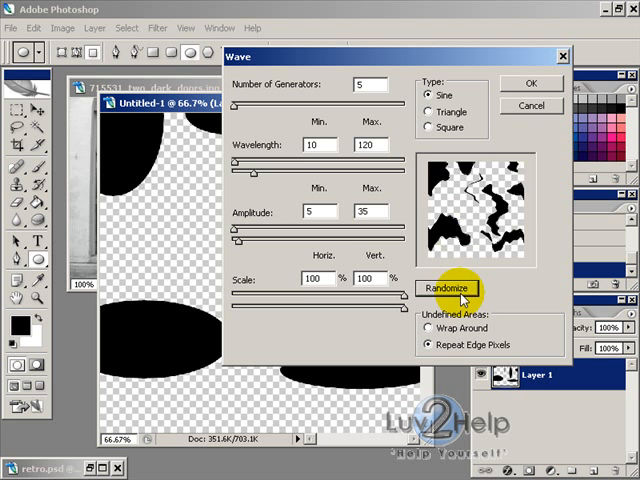
{"action": "left_click", "coordinate": [446, 288]}
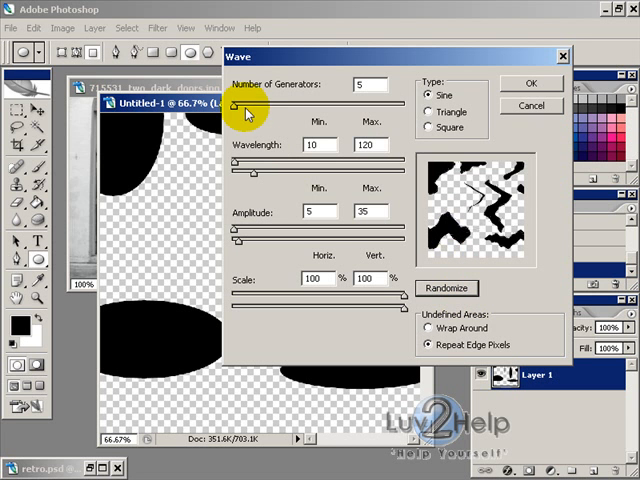
{"action": "left_click_drag", "start_coordinate": [234, 172], "coordinate": [258, 172]}
{"action": "type", "text": "38"}
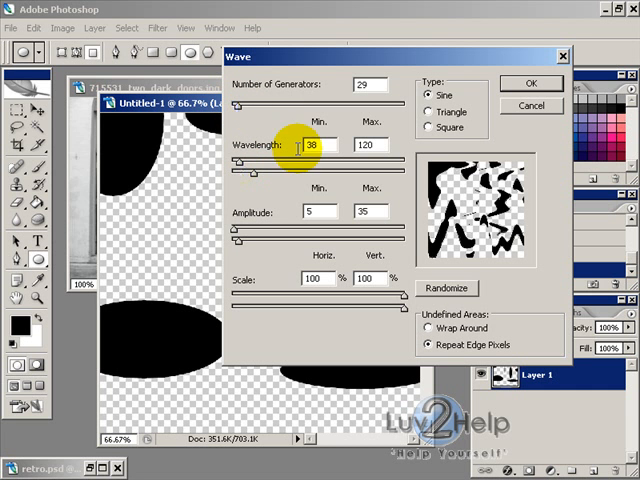
{"action": "left_click", "coordinate": [446, 288]}
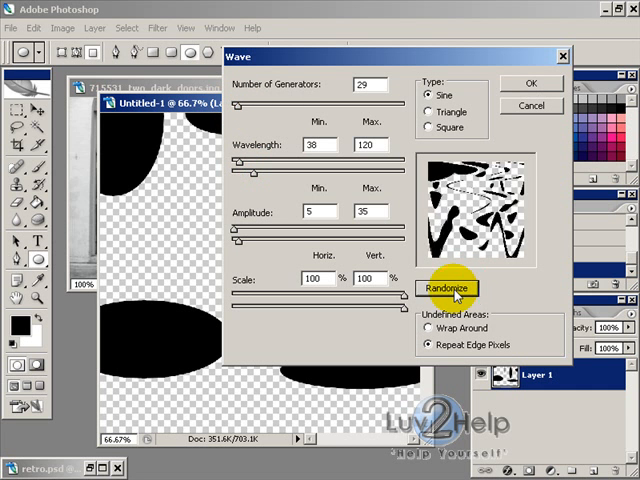
{"action": "left_click", "coordinate": [446, 288]}
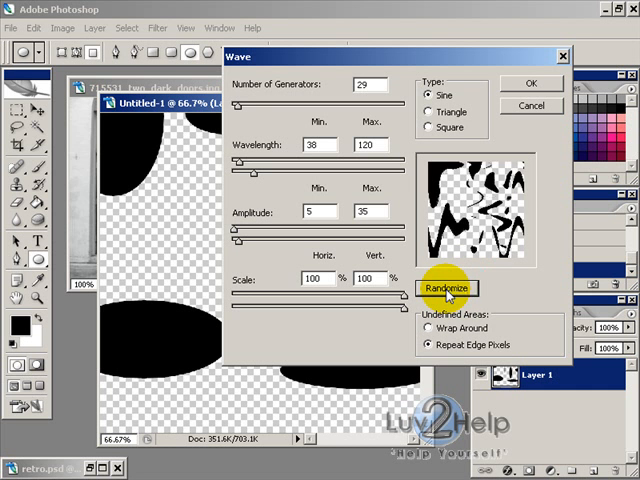
{"action": "left_click", "coordinate": [448, 288]}
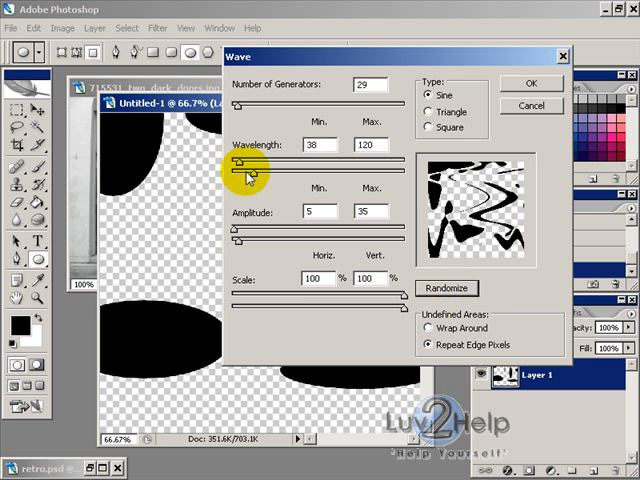
Lower the minimum wavelength, randomize further, and change the wave Type for larger blots.
{"action": "left_click", "coordinate": [446, 288]}
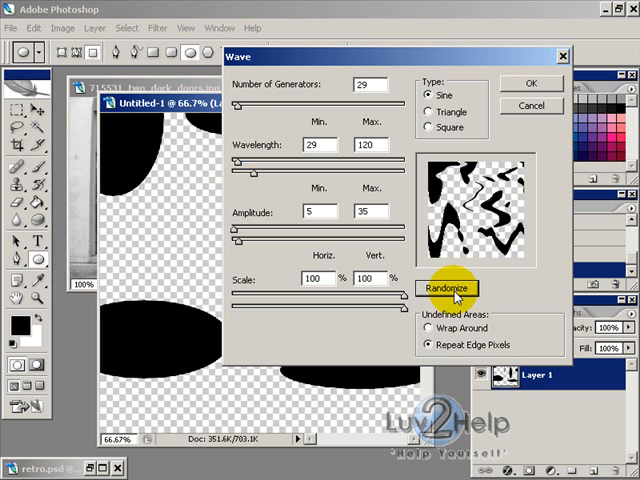
{"action": "left_click", "coordinate": [448, 288]}
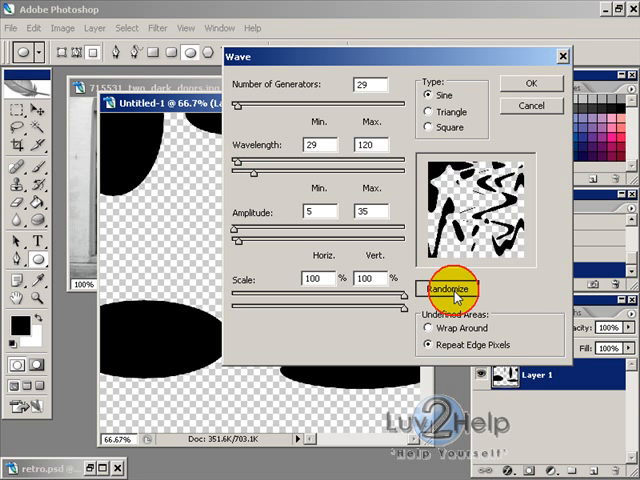
{"action": "left_click", "coordinate": [452, 288]}
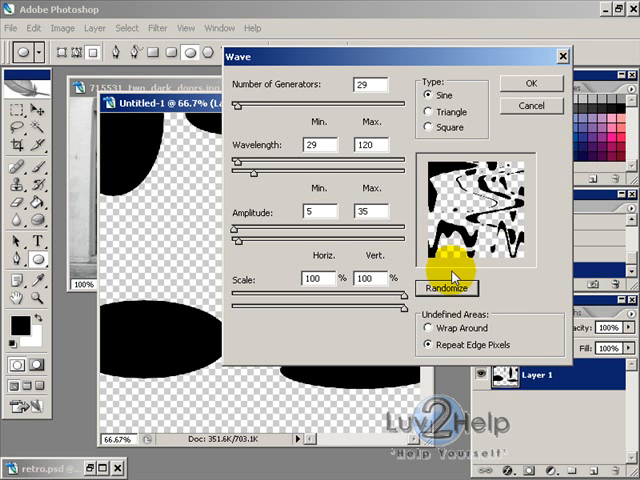
{"action": "left_click", "coordinate": [448, 288]}
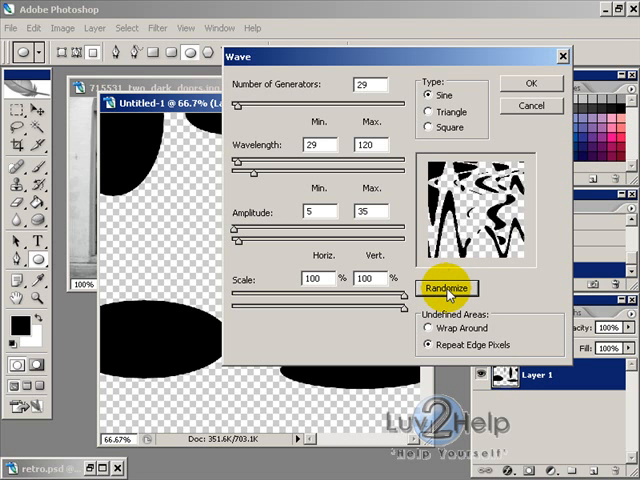
{"action": "left_click", "coordinate": [446, 288]}
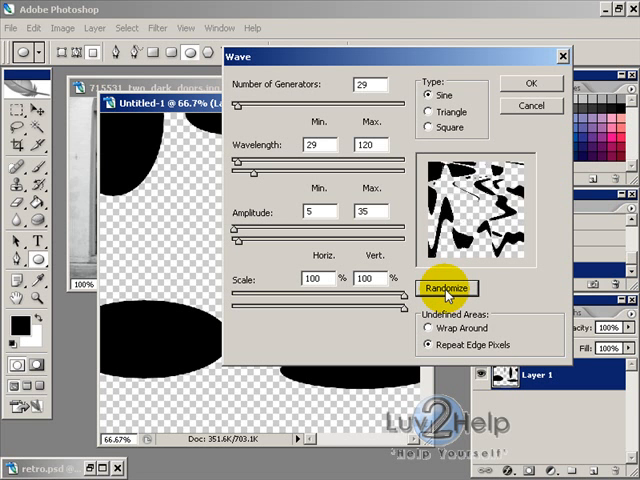
{"action": "left_click", "coordinate": [444, 288]}
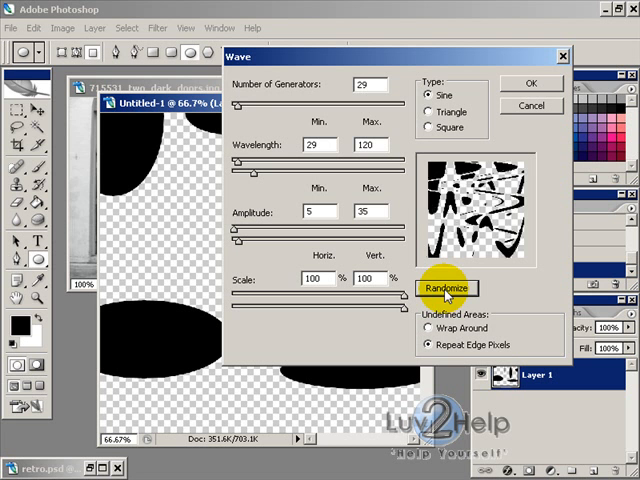
{"action": "left_click", "coordinate": [444, 288]}
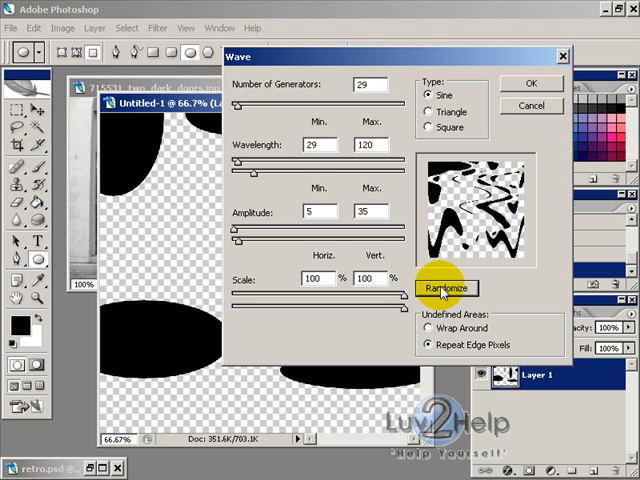
{"action": "left_click", "coordinate": [444, 288]}
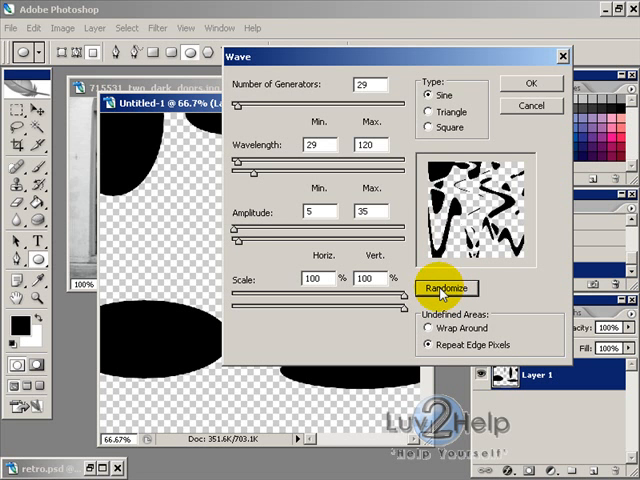
{"action": "left_click", "coordinate": [446, 288]}
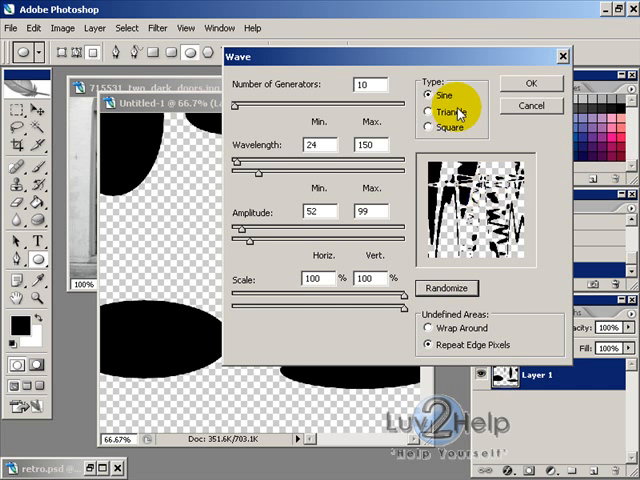
{"action": "left_click", "coordinate": [528, 82]}
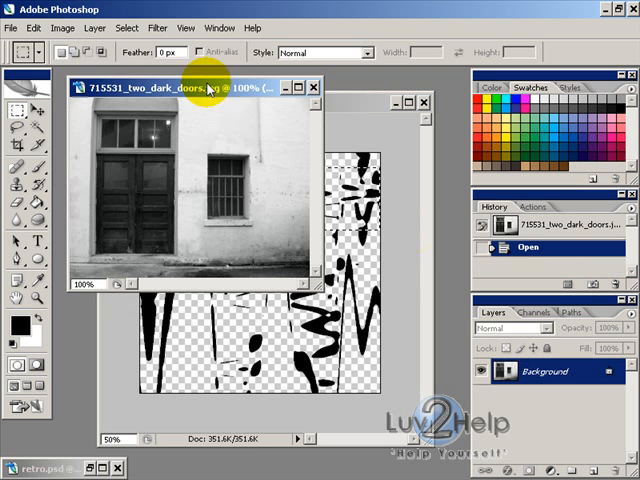
Paste the ink-blot pattern into the door photo as a new layer and begin transforming it.
{"action": "left_click", "coordinate": [36, 28]}
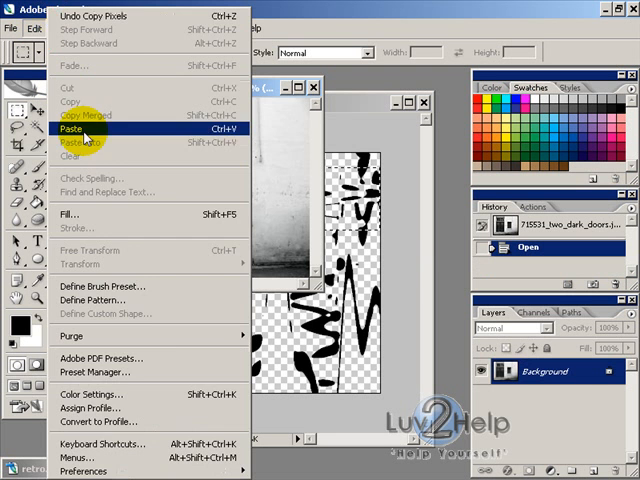
{"action": "left_click", "coordinate": [66, 128]}
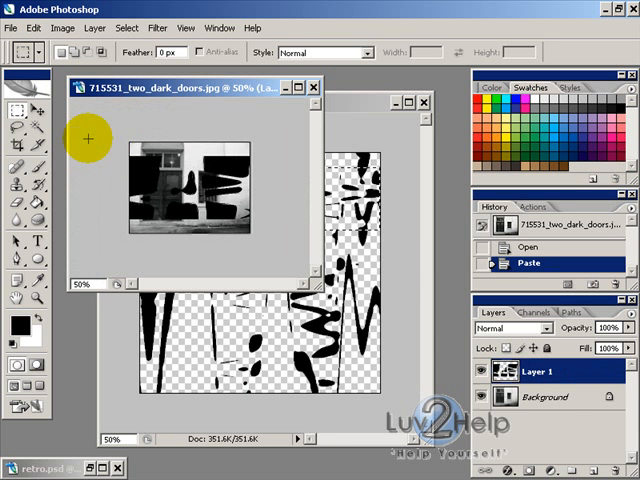
{"action": "left_click", "coordinate": [42, 16]}
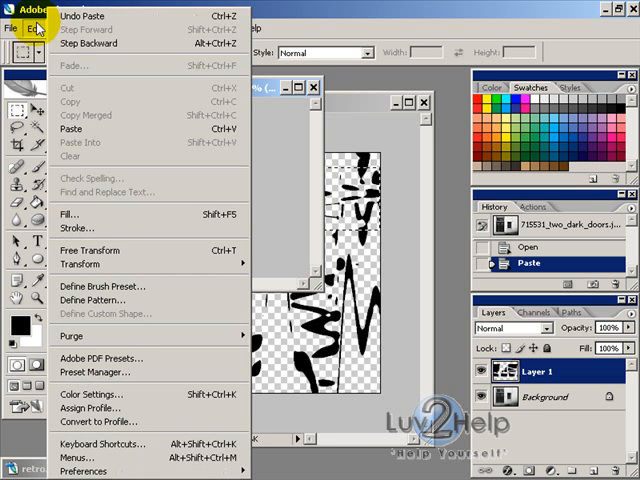
{"action": "mouse_move", "coordinate": [80, 264]}
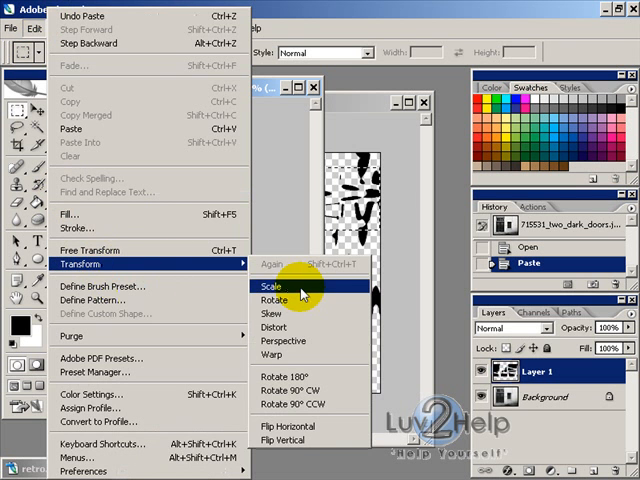
{"action": "left_click", "coordinate": [268, 288]}
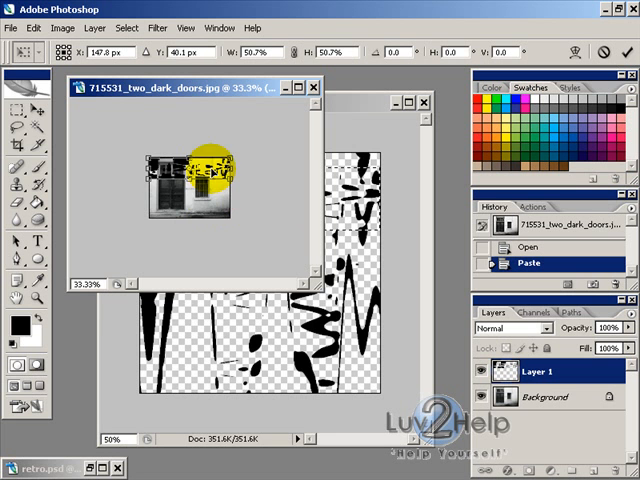
Squash the blot layer into a thin strip across the lower part of the photo.
{"action": "left_click_drag", "start_coordinate": [204, 170], "coordinate": [196, 204]}
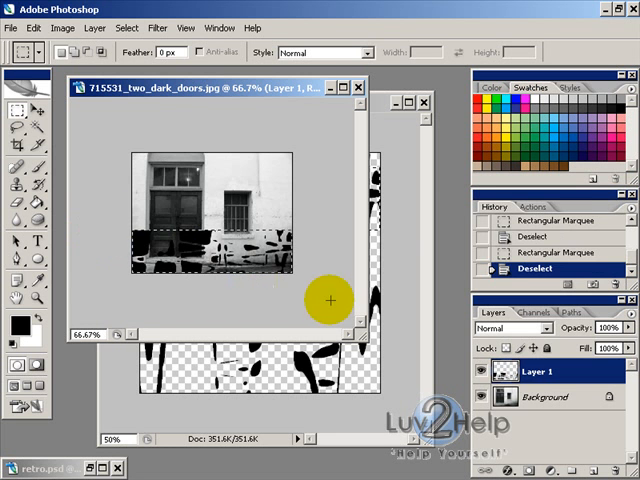
Crop the door photo down to the selected blot strip via Image > Crop.
{"action": "left_click", "coordinate": [82, 26]}
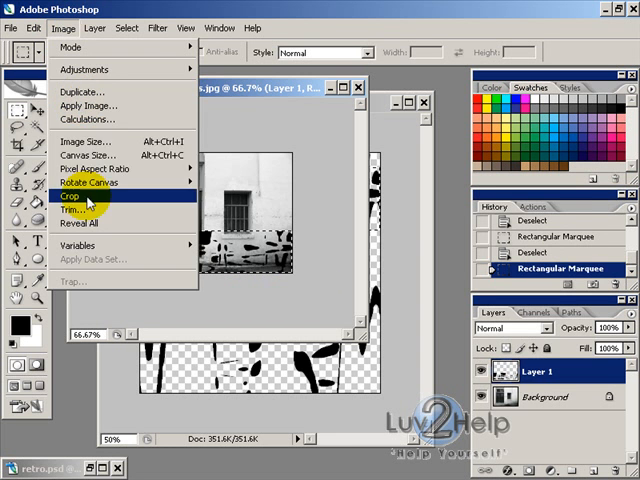
{"action": "left_click", "coordinate": [74, 204]}
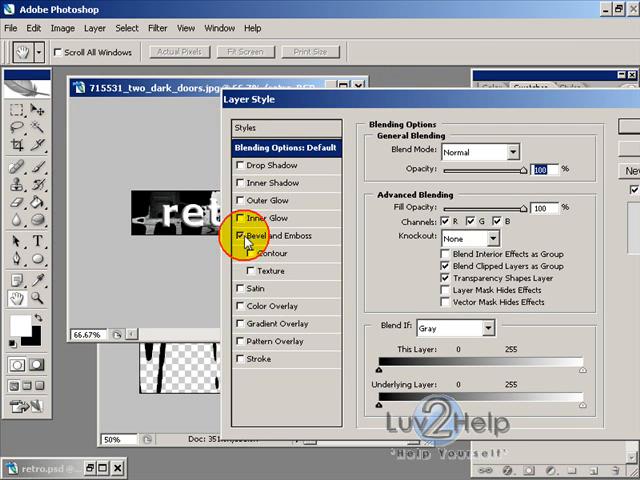
Enable Bevel and Emboss with Contour on the 'retro' text layer and confirm.
{"action": "left_click", "coordinate": [230, 236]}
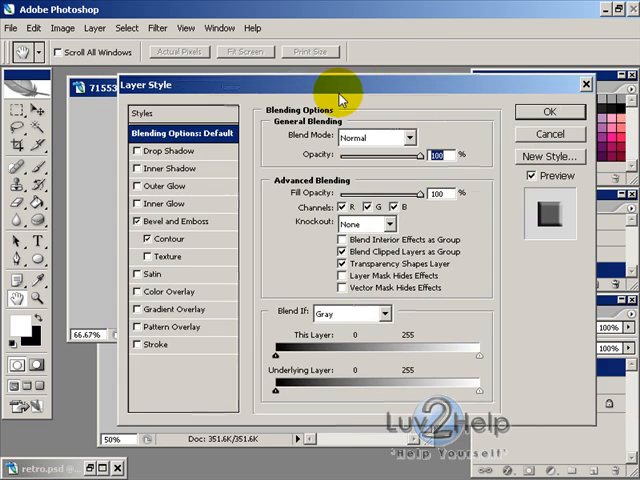
{"action": "left_click", "coordinate": [556, 112]}
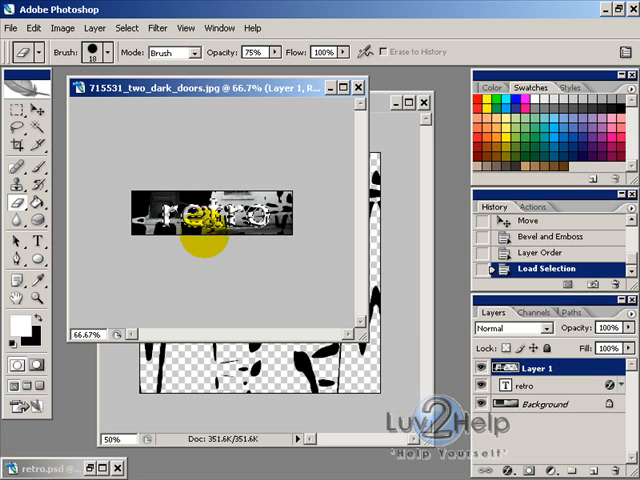
Erase parts of the 'retro' text inside the loaded blot selection at 77% opacity.
{"action": "left_click_drag", "start_coordinate": [190, 230], "coordinate": [250, 220]}
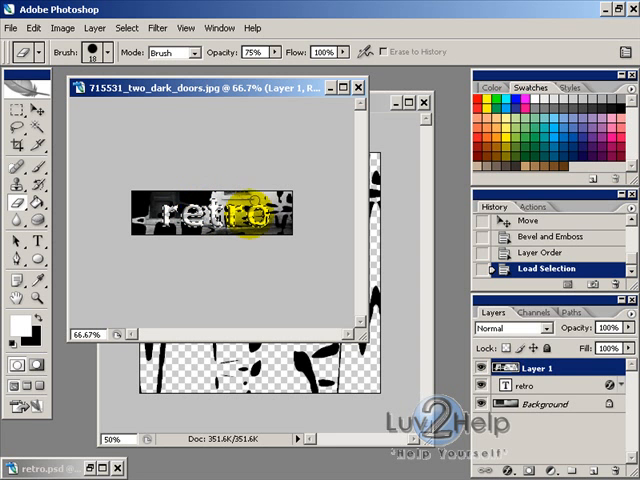